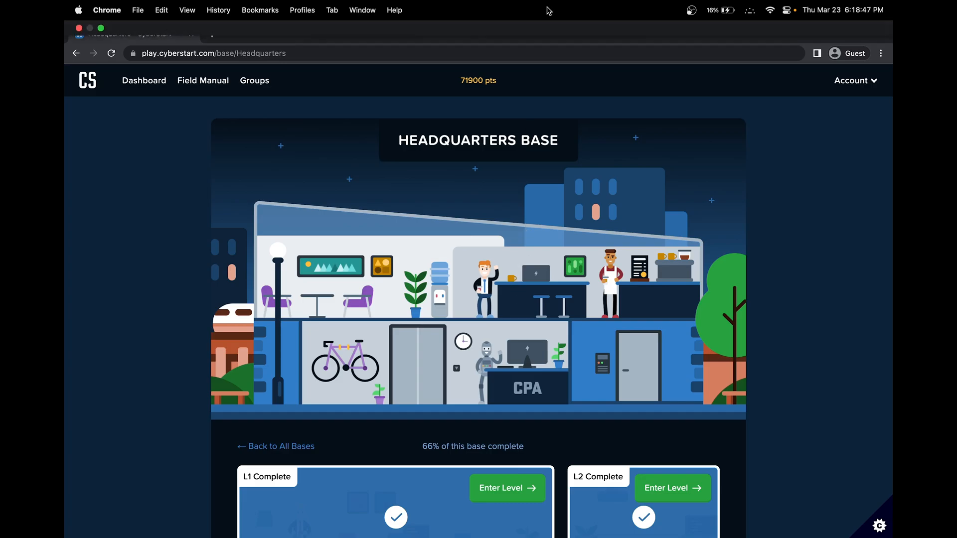
# - Enter Level 9 from the Headquarters base to reach the Centrifuge Exposed briefing
pyautogui.scroll(-3)
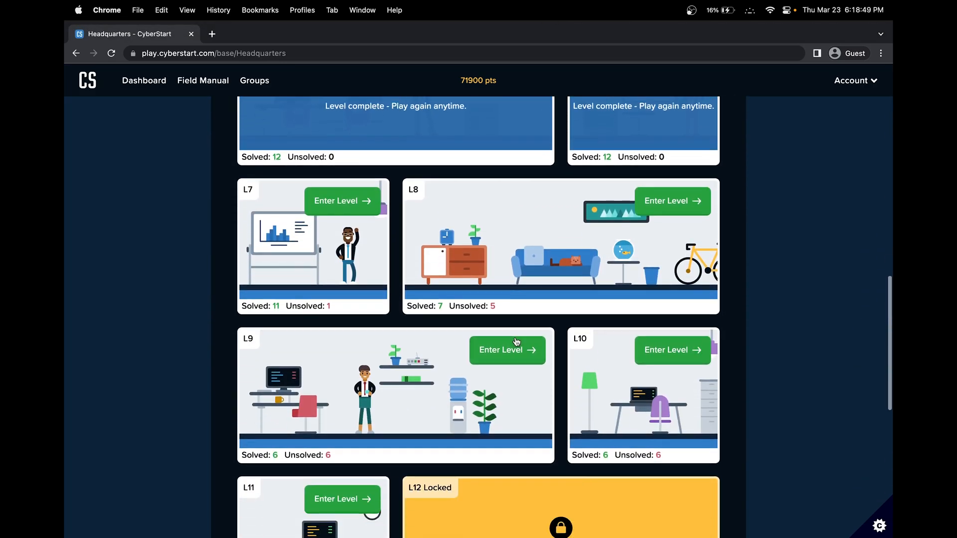
pyautogui.click(506, 350)
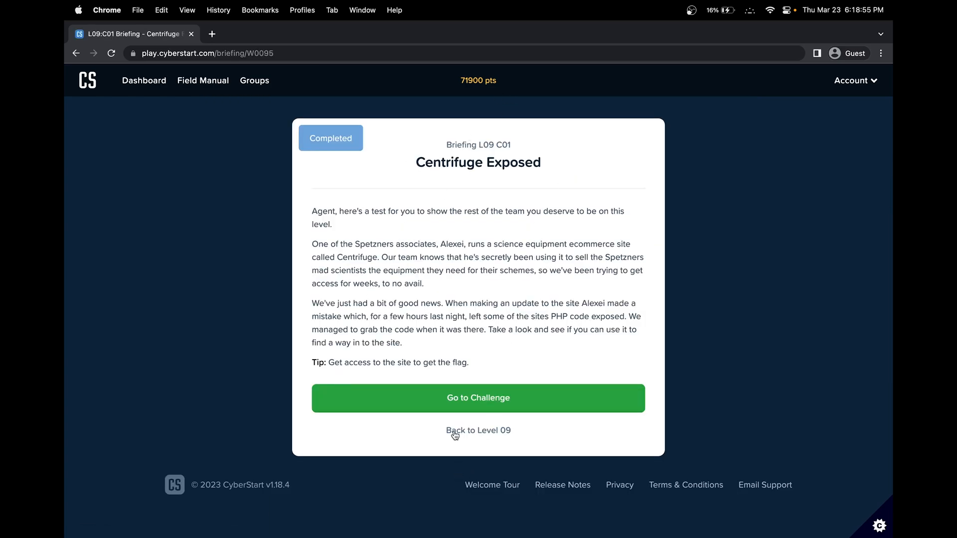
# - Start the Centrifuge Exposed challenge, reread its briefing, and dismiss the popup
pyautogui.click(478, 398)
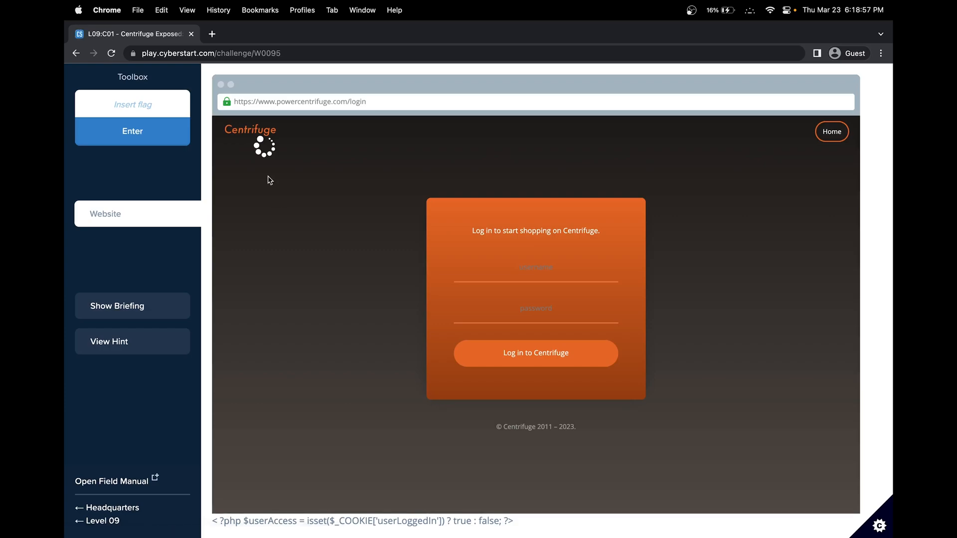
pyautogui.moveTo(228, 260)
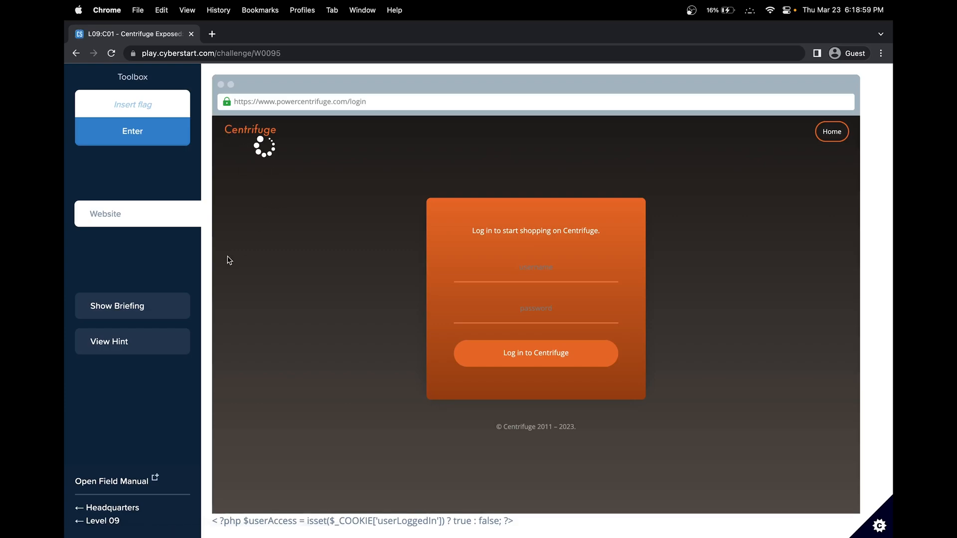
pyautogui.click(132, 305)
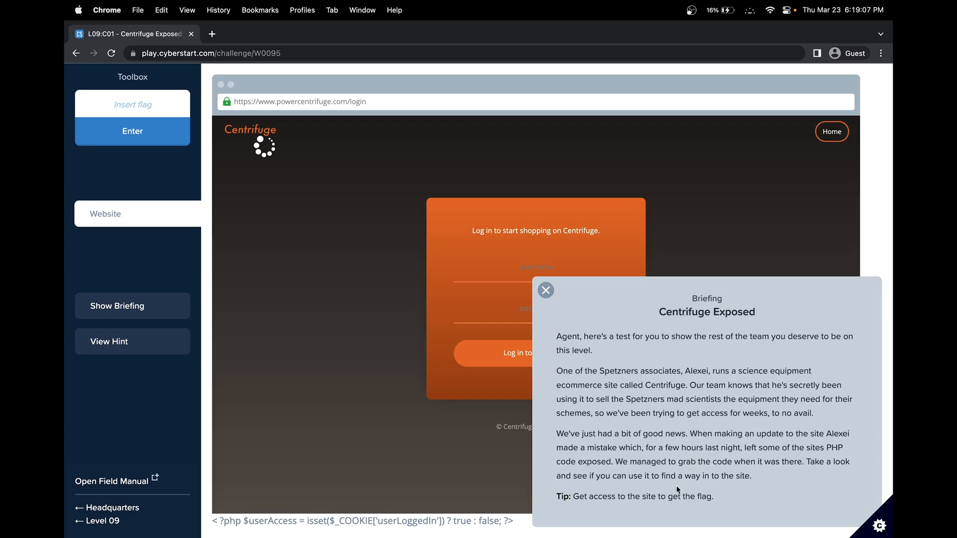
pyautogui.moveTo(672, 444)
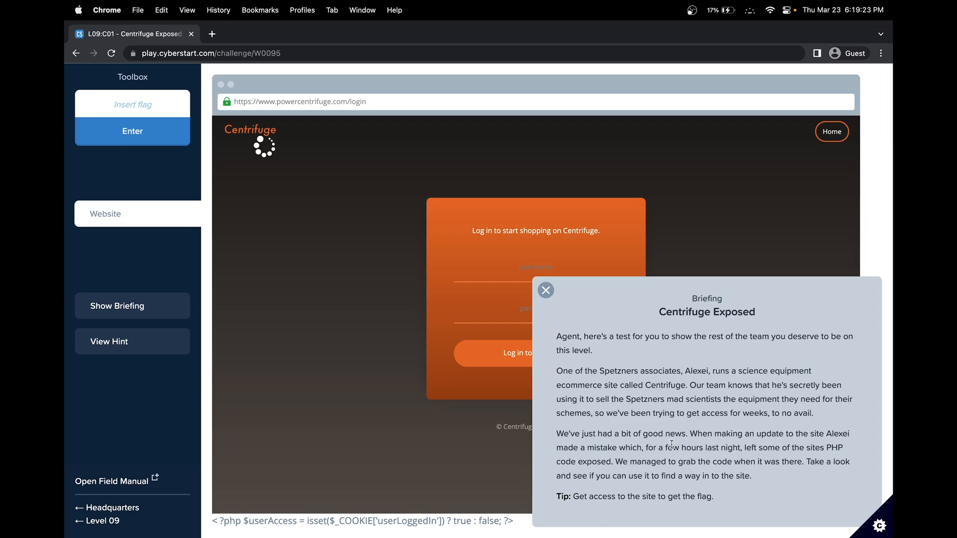
pyautogui.moveTo(846, 455)
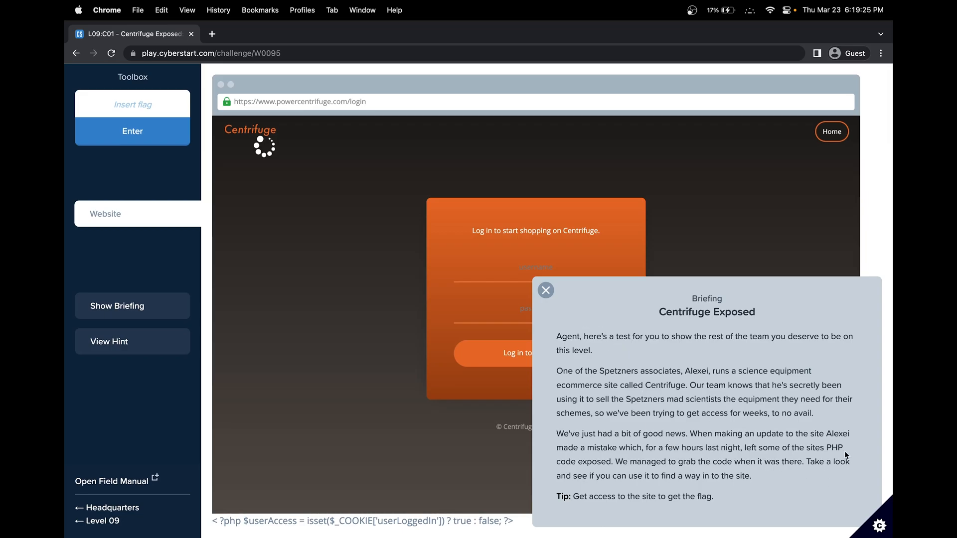
pyautogui.click(545, 290)
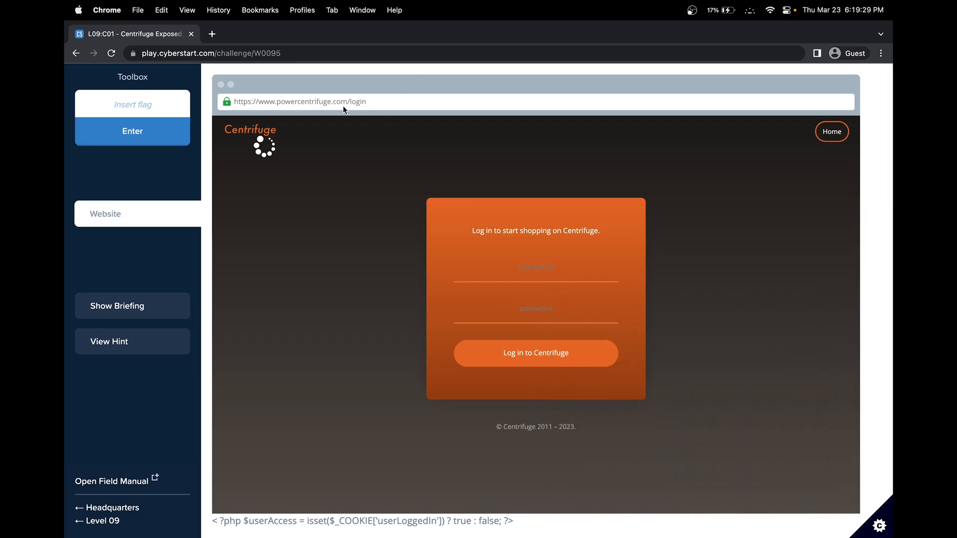
# - Inspect the page's HTML and select the exposed $_COOKIE['userLoggedIn'] PHP check
pyautogui.rightClick(677, 251)
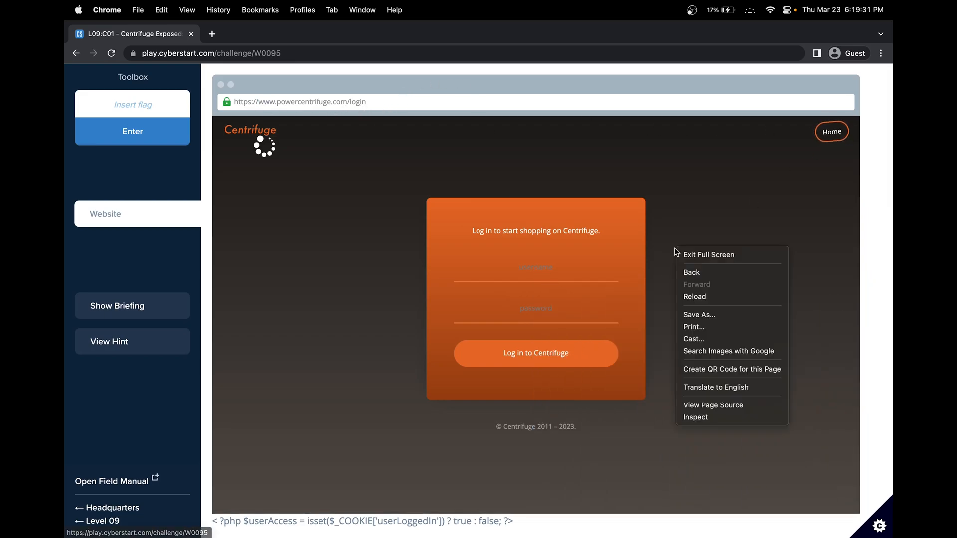
pyautogui.click(695, 417)
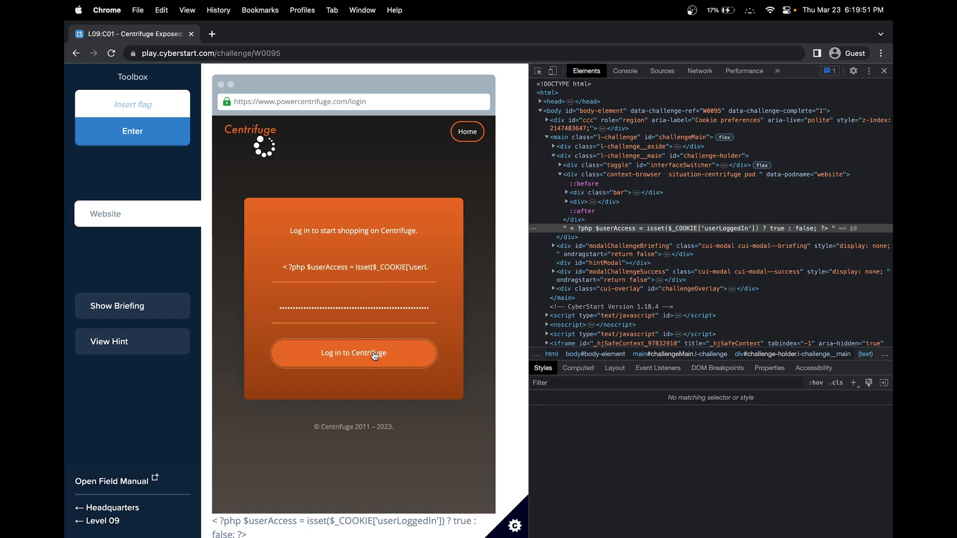
pyautogui.tripleClick(353, 267)
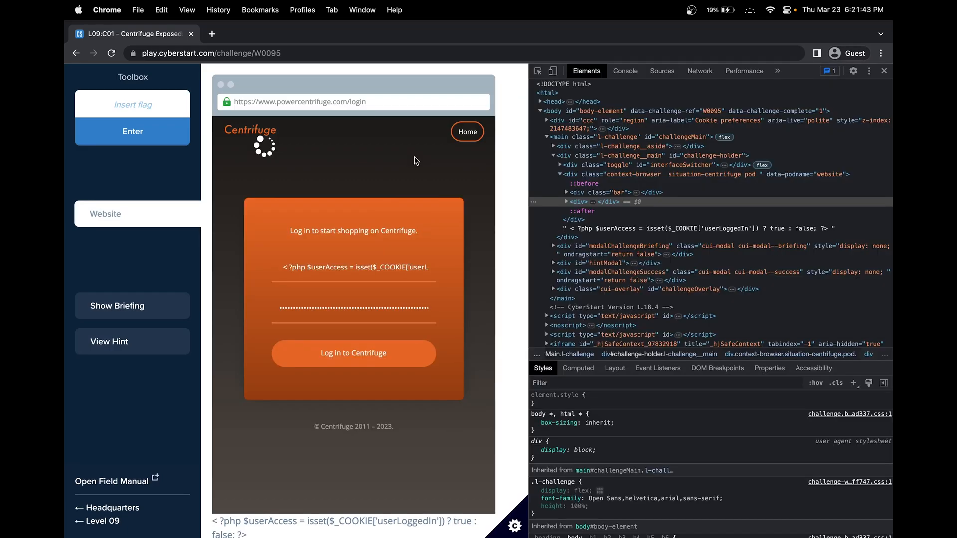
pyautogui.moveTo(695, 228)
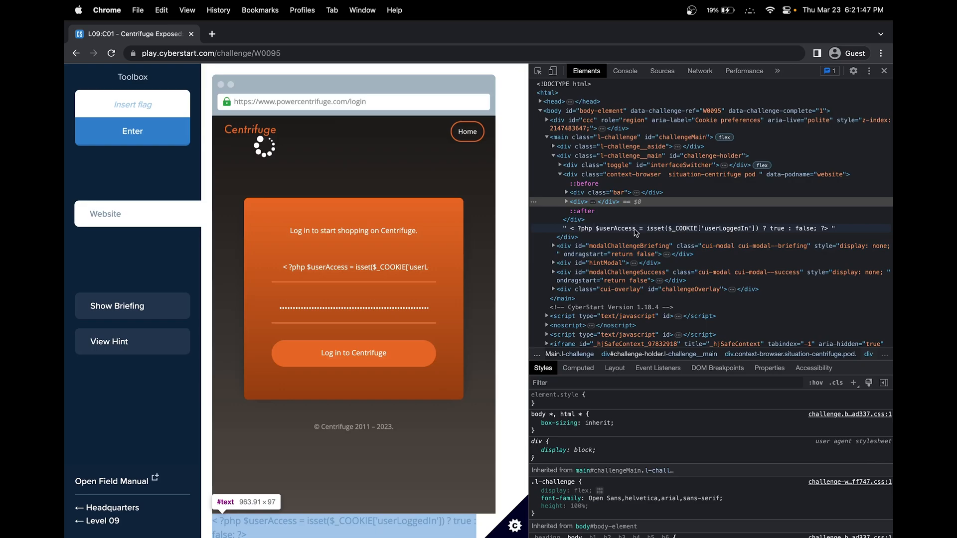
pyautogui.moveTo(699, 231)
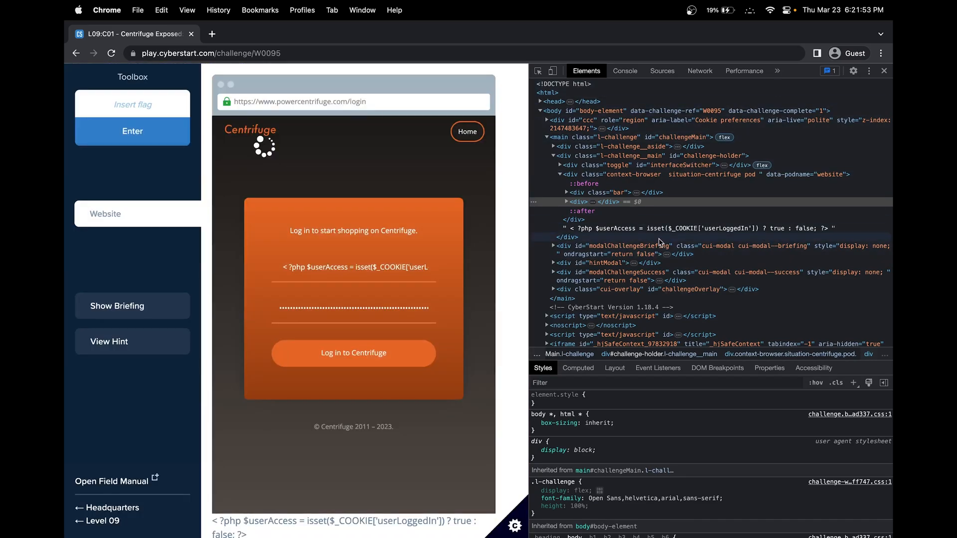
pyautogui.moveTo(653, 228)
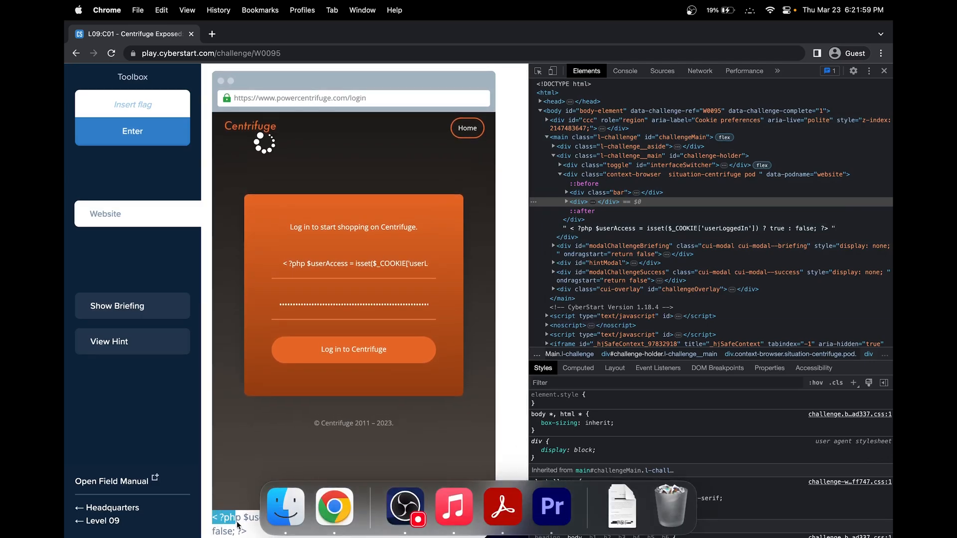
pyautogui.click(778, 71)
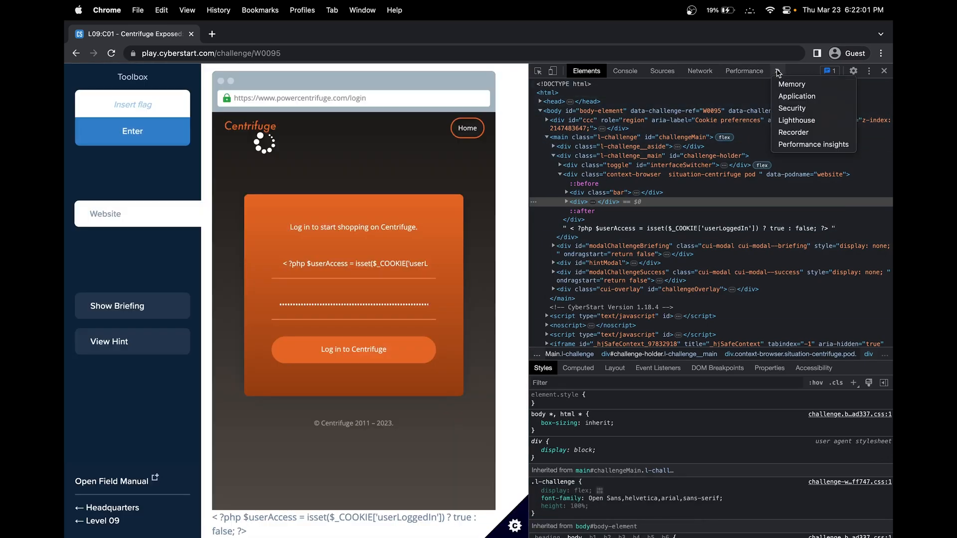
pyautogui.click(797, 95)
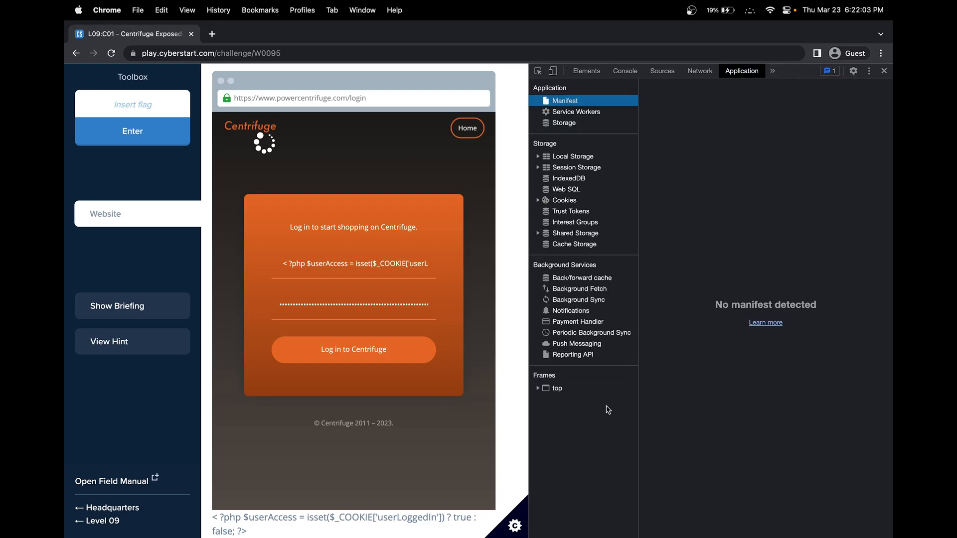
pyautogui.click(563, 200)
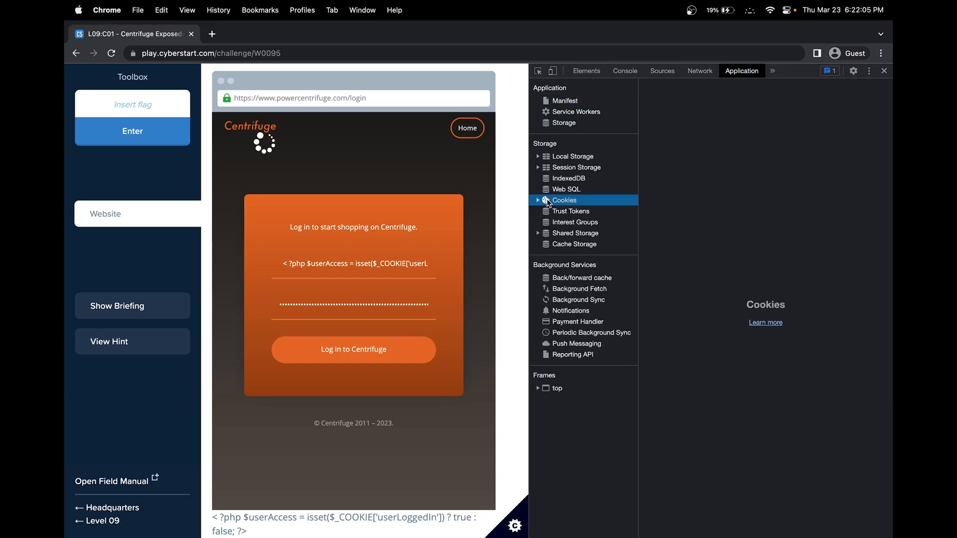
pyautogui.click(539, 199)
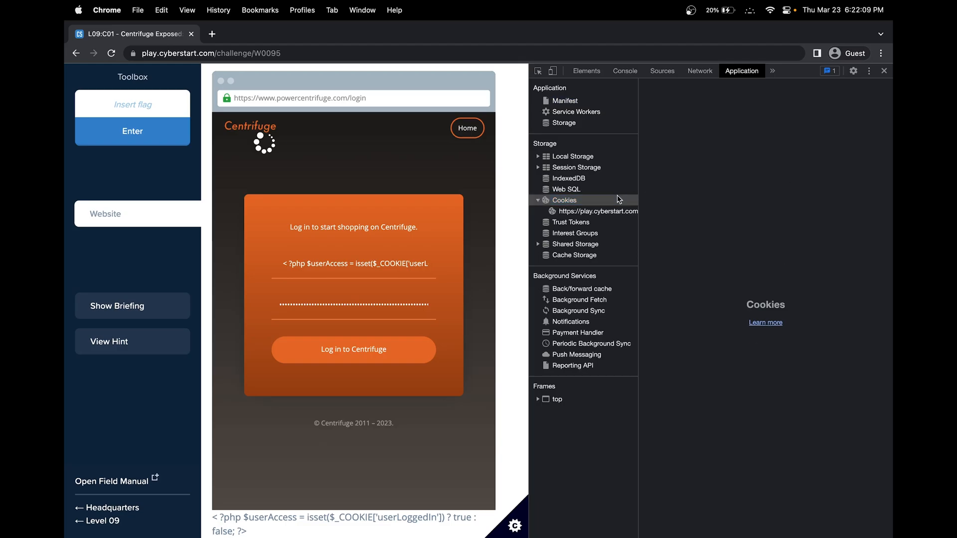
pyautogui.click(599, 211)
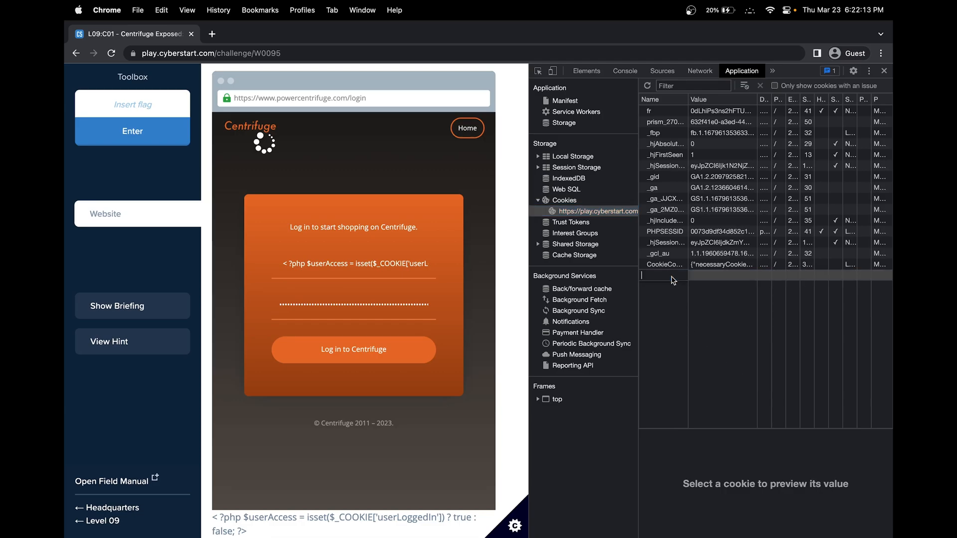
pyautogui.moveTo(243, 503)
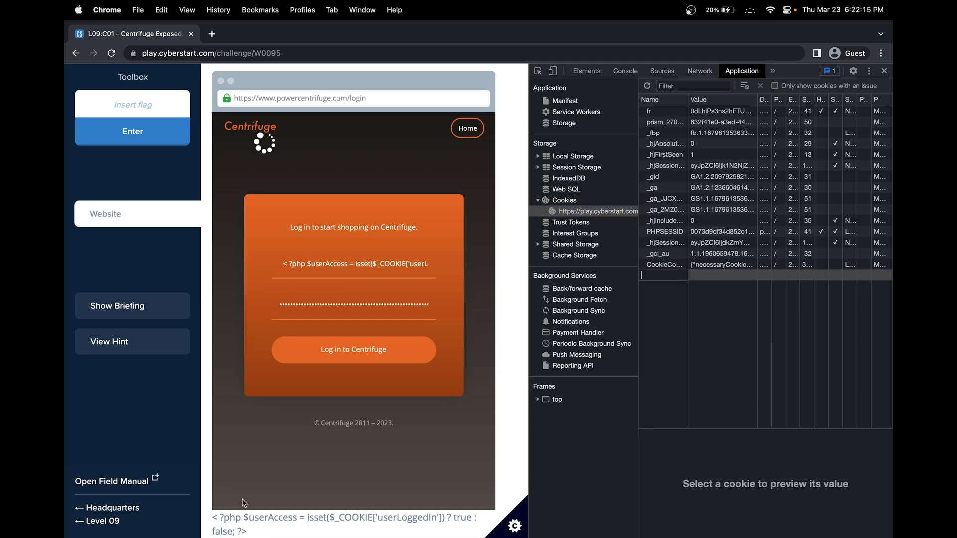
# - Add a cookie named userLoggedIn with value true
pyautogui.write('userLogged')
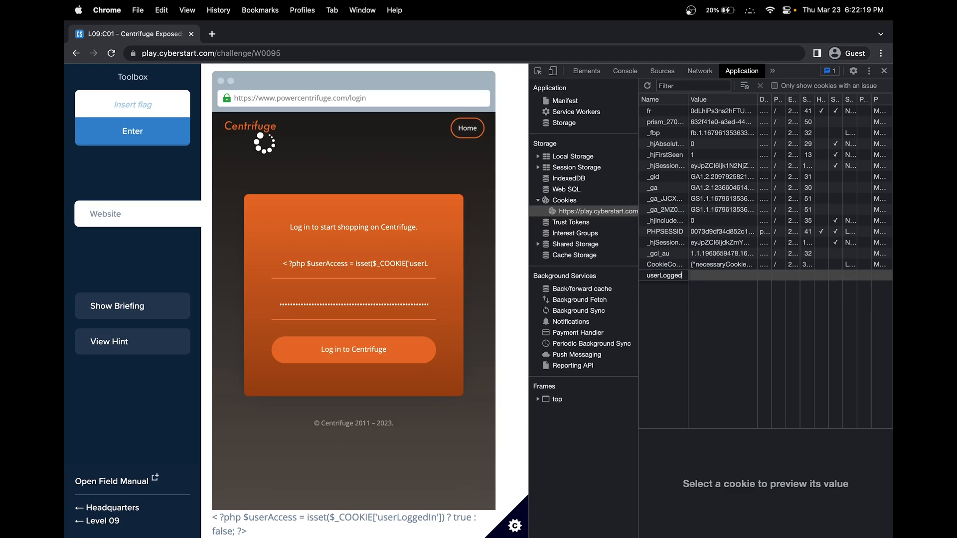
pyautogui.write('In')
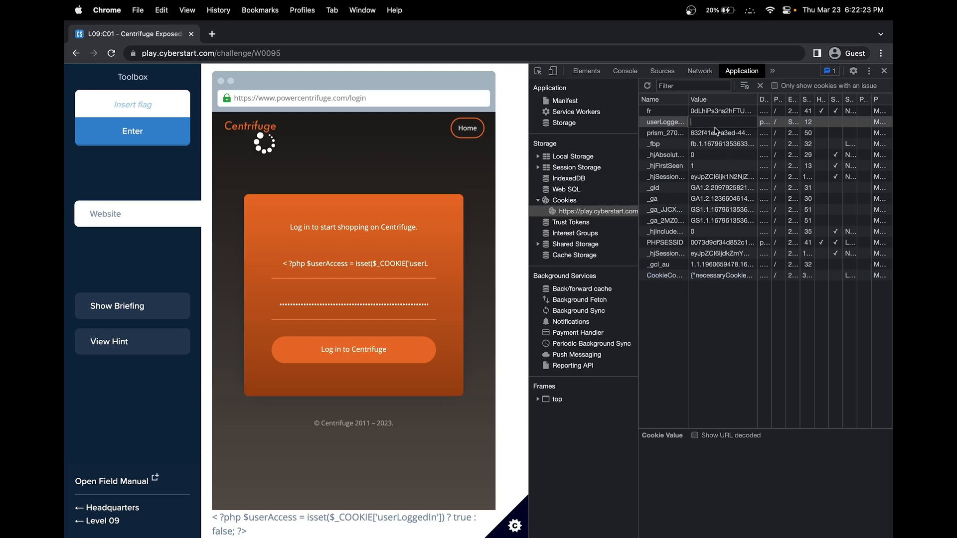
pyautogui.write('true')
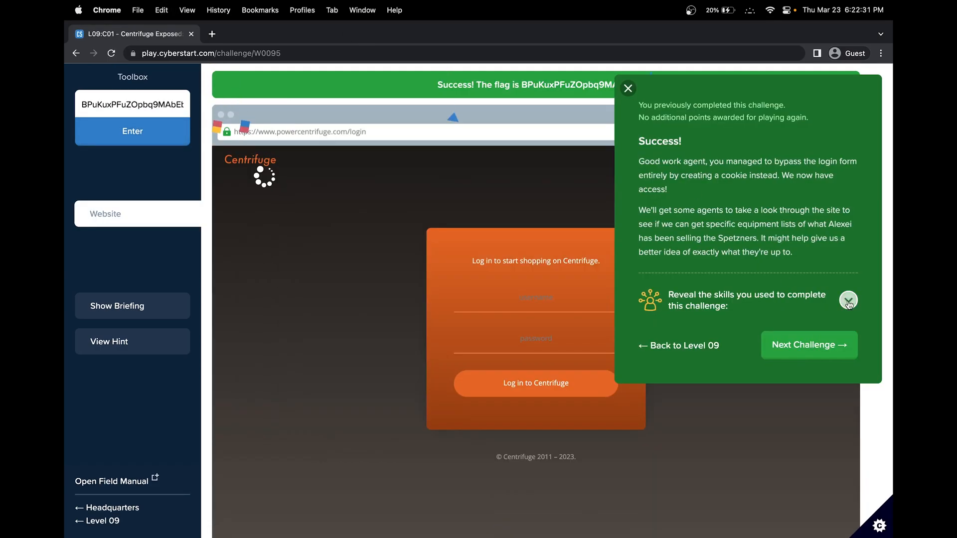
# - Reveal the skills used on the success panel: Code Analysis and Observation
pyautogui.click(848, 300)
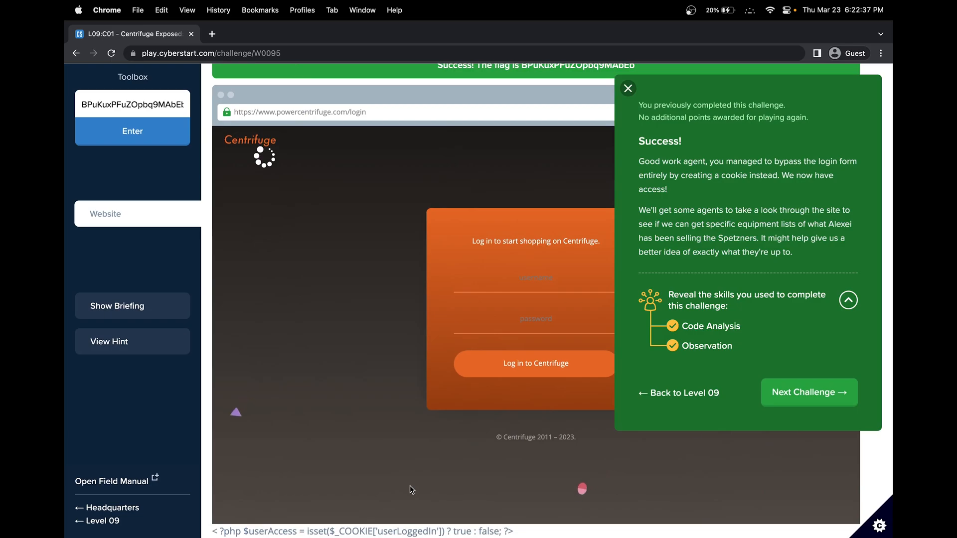
pyautogui.moveTo(724, 324)
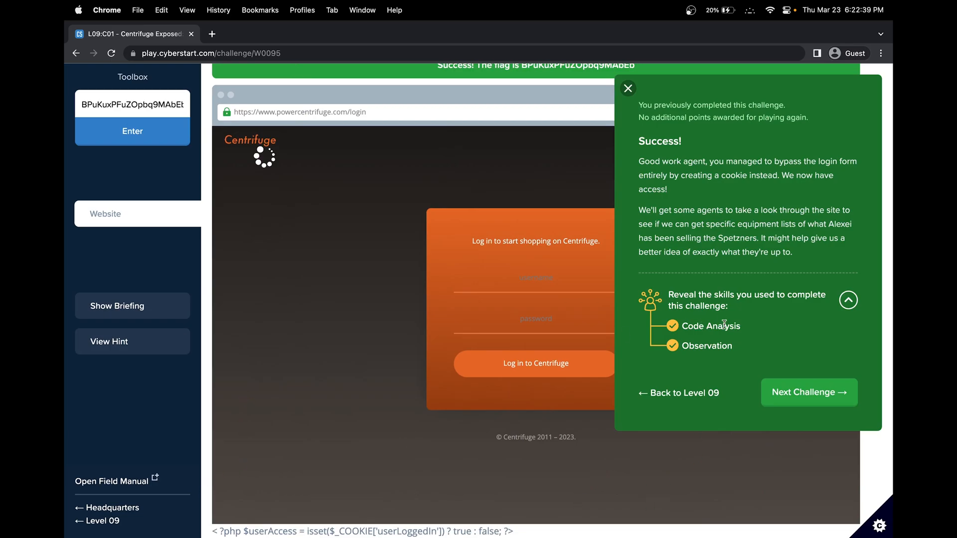
pyautogui.moveTo(532, 250)
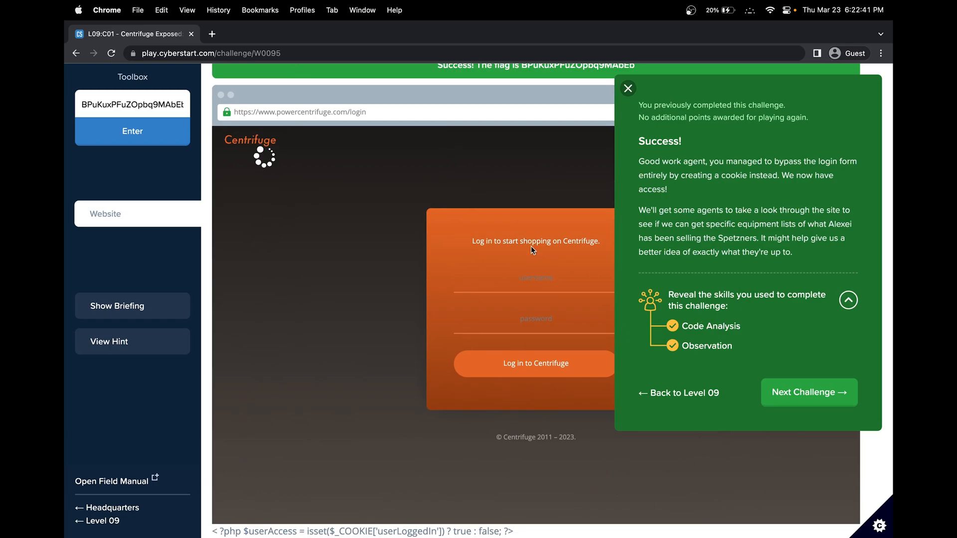